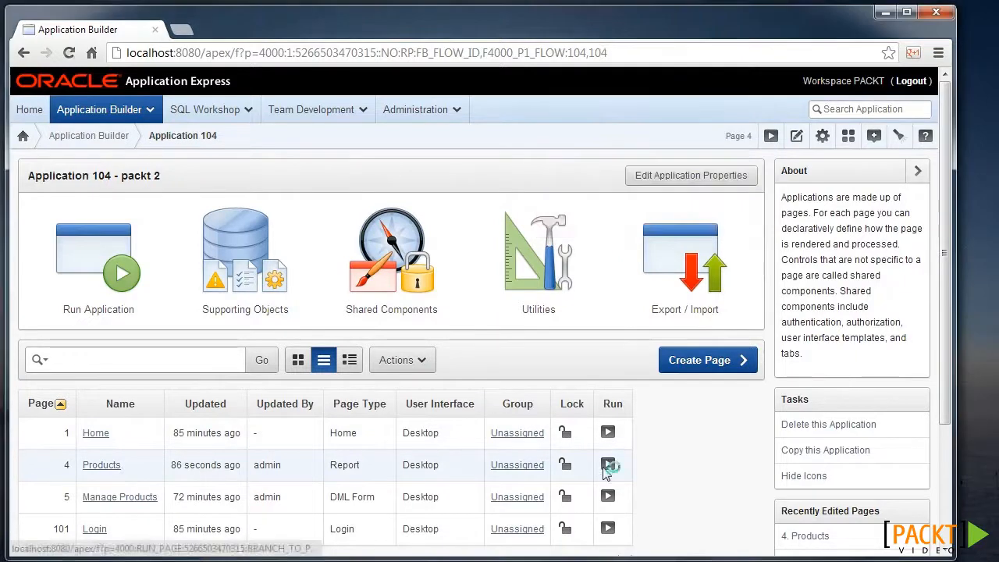
Run the Products report page to preview it, then return to edit page 4
left_click(612, 466)
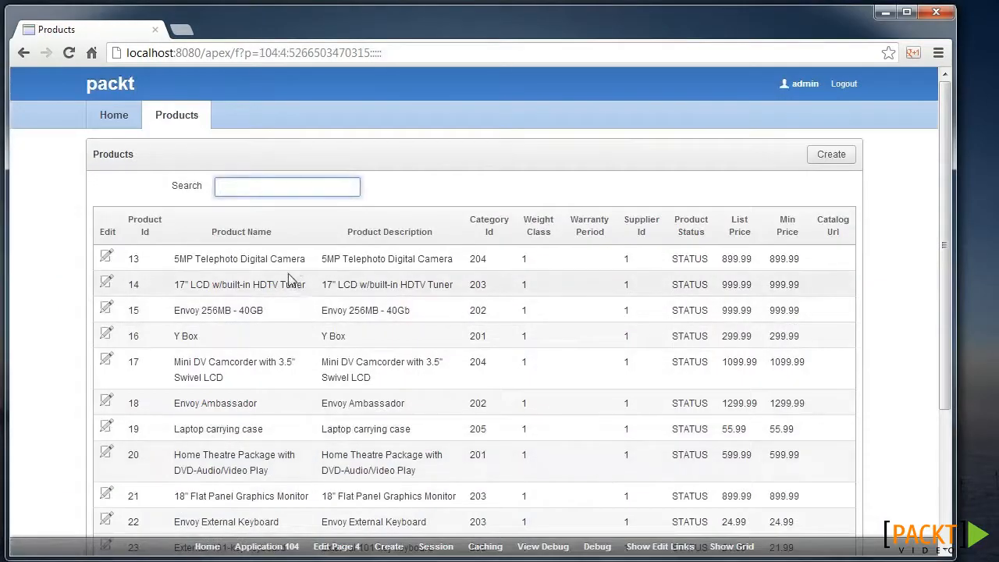
mouse_move(221, 309)
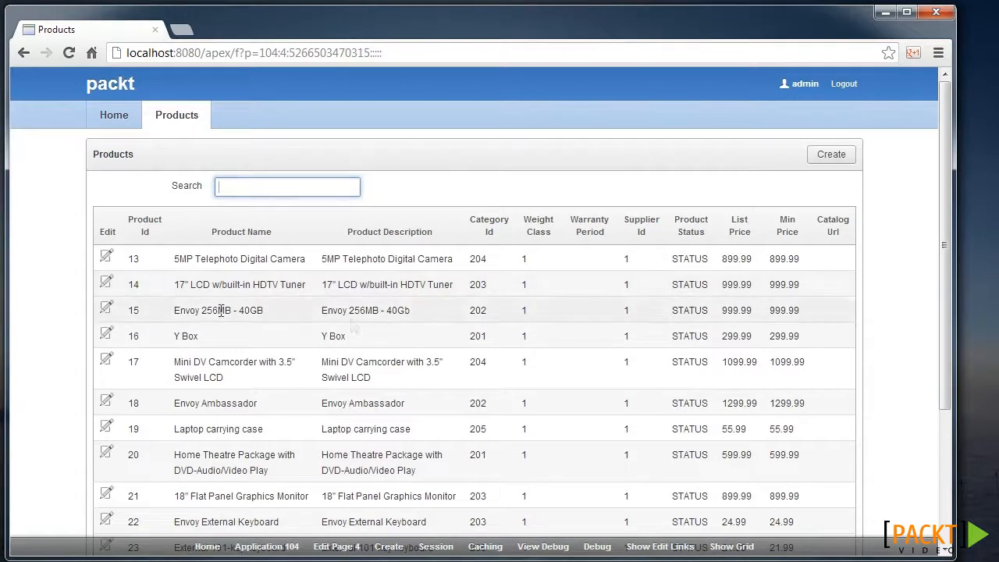
mouse_move(565, 309)
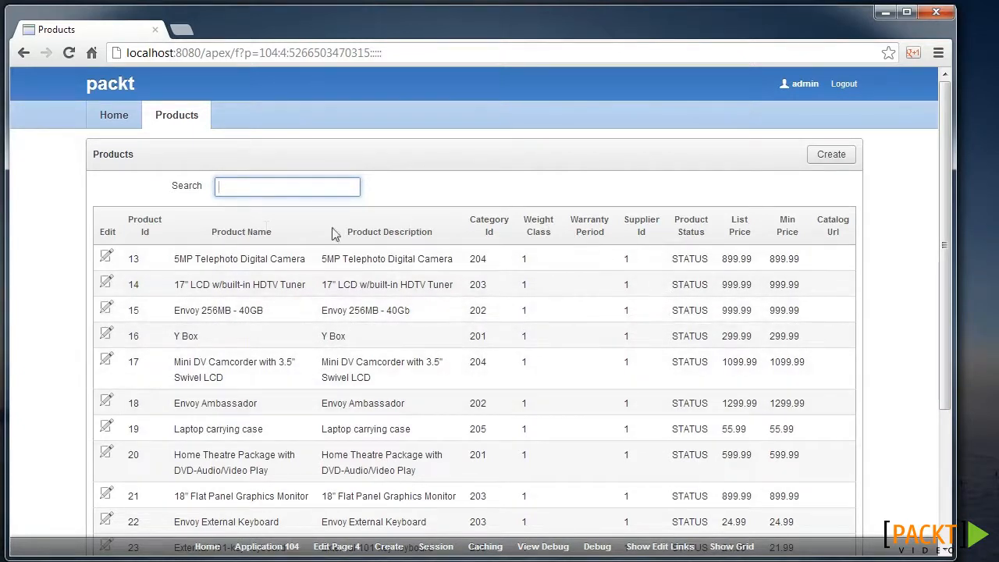
mouse_move(661, 247)
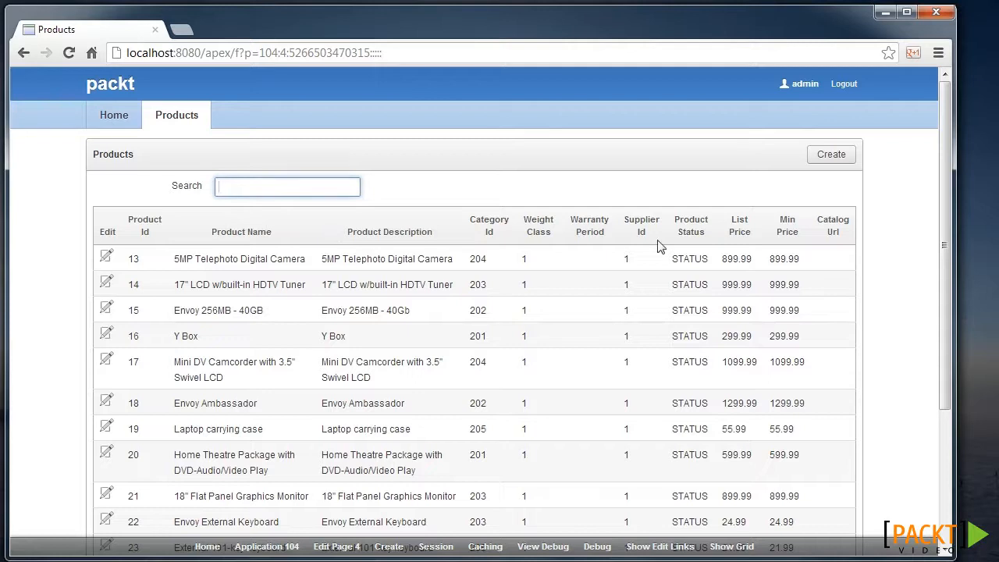
mouse_move(356, 493)
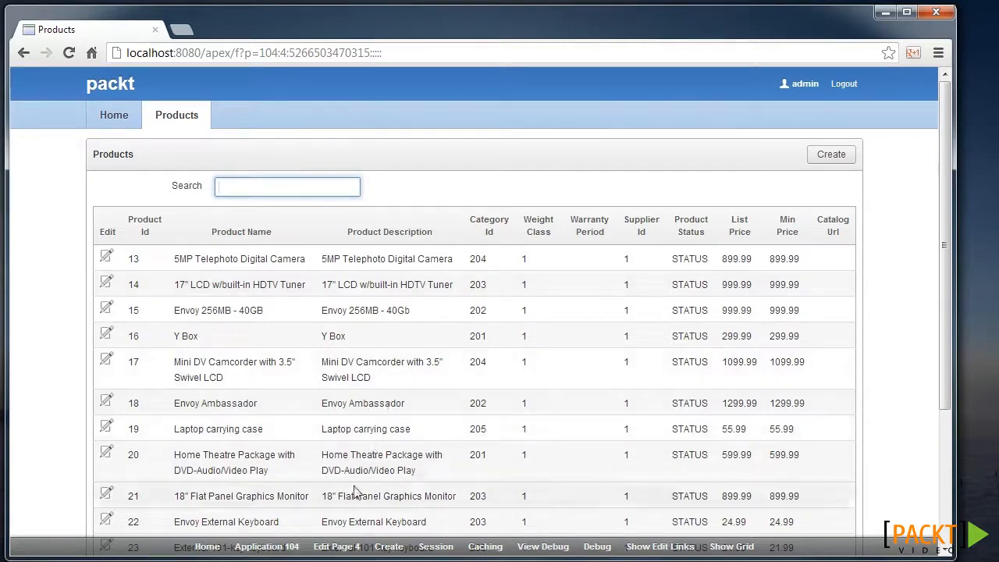
left_click(343, 546)
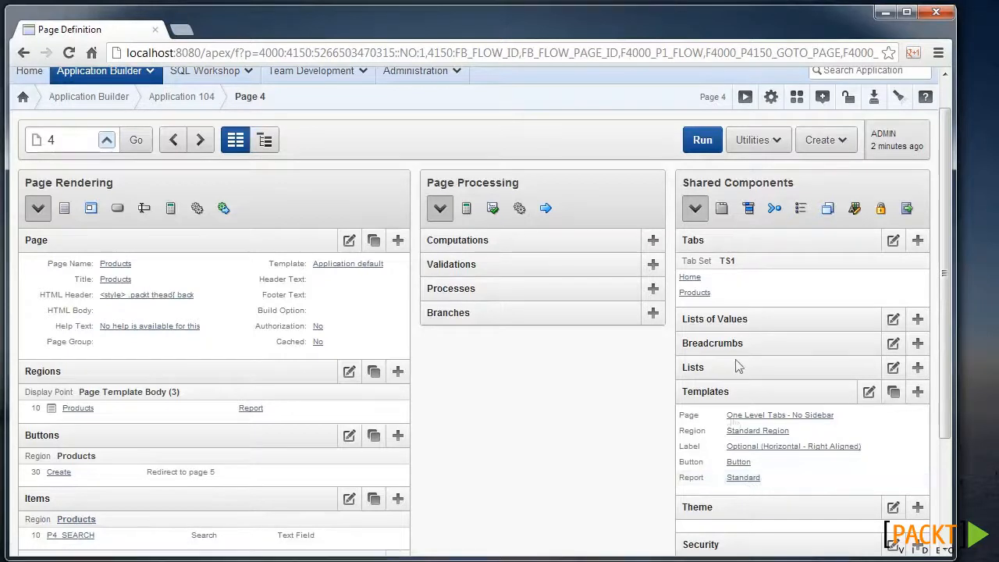
View the page's Standard report template, then go back to the full templates list
left_click(743, 477)
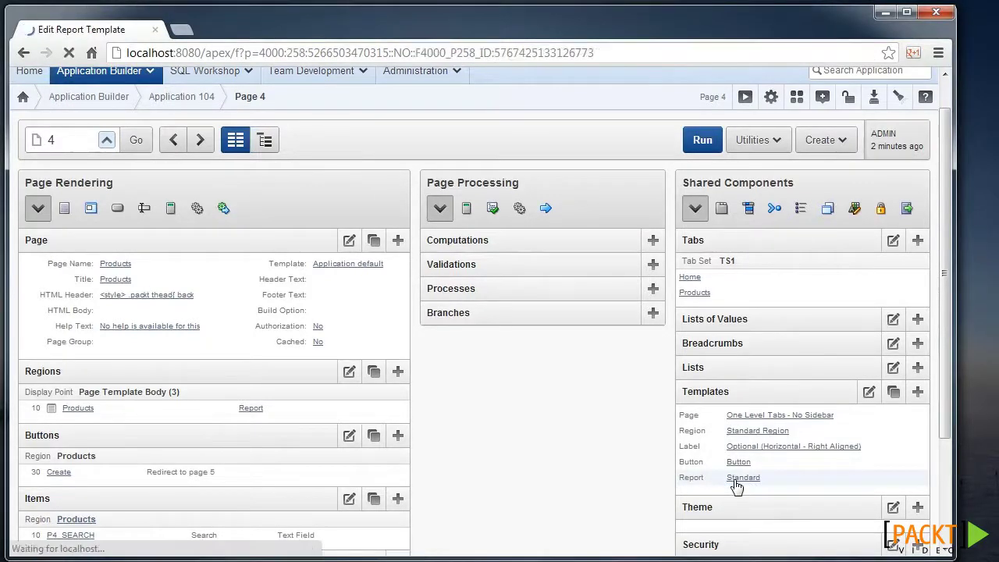
left_click(743, 478)
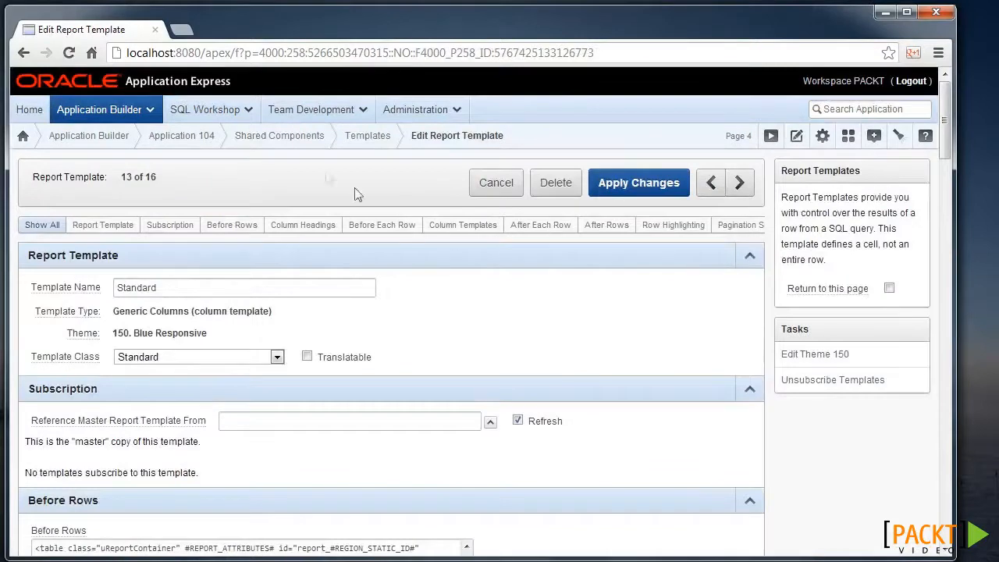
mouse_move(389, 139)
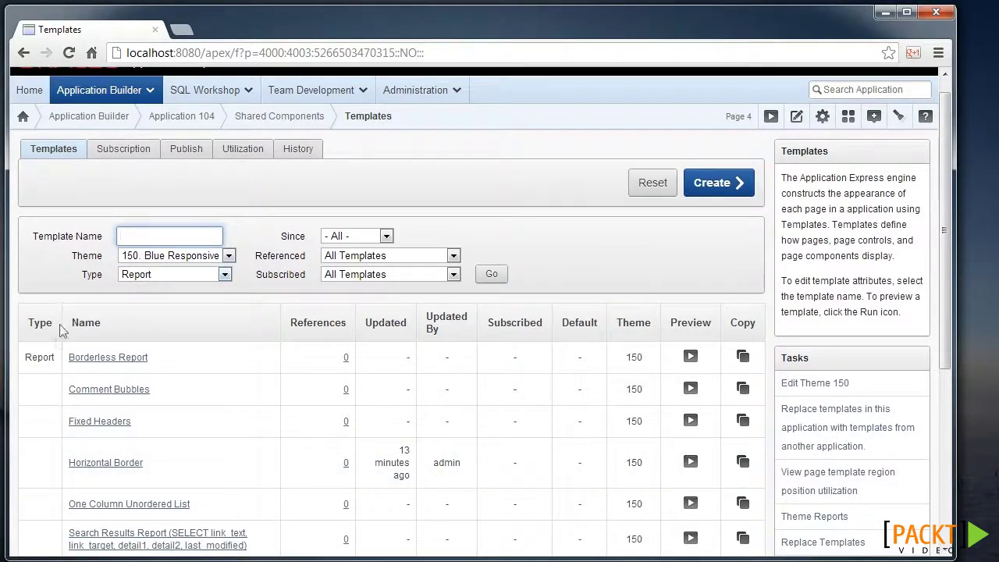
mouse_move(734, 472)
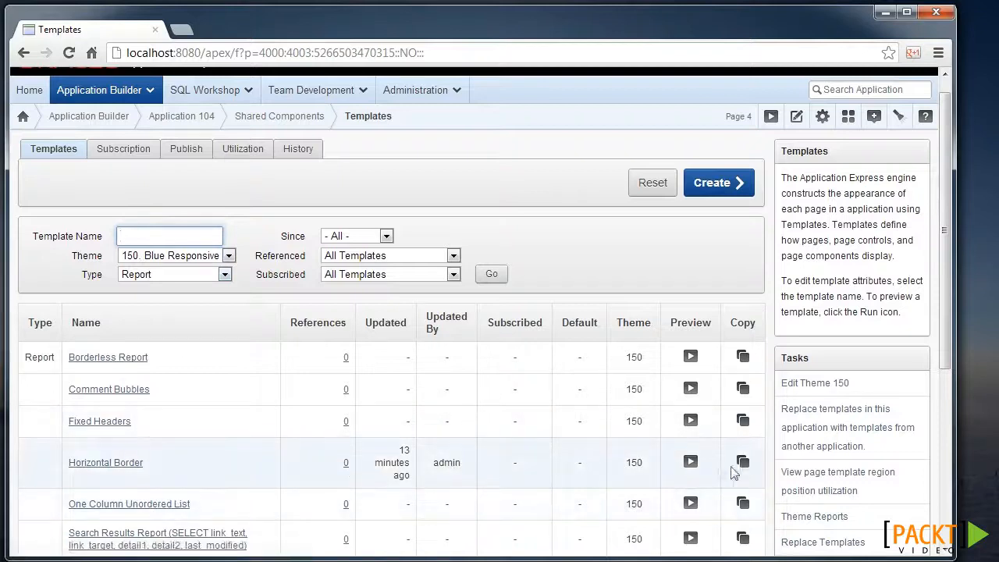
Copy the Horizontal Border report template as a new template named 'Packt horizontal'
left_click(743, 462)
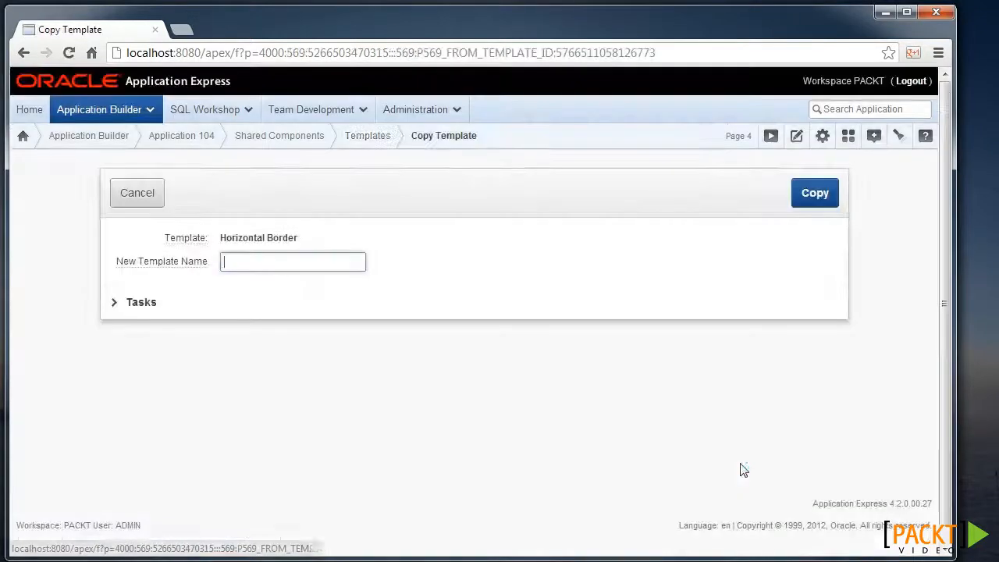
type("Packt")
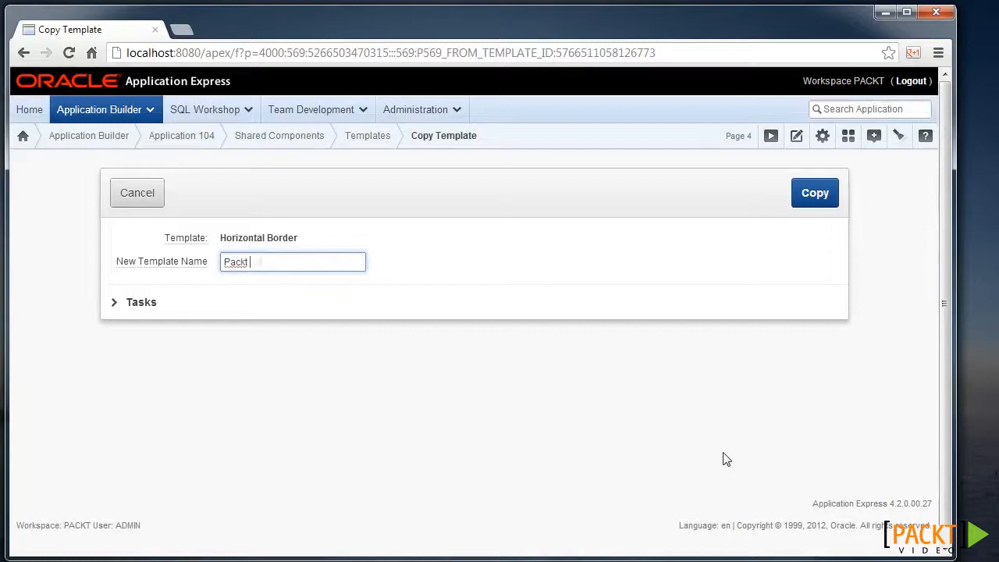
type("horizontal")
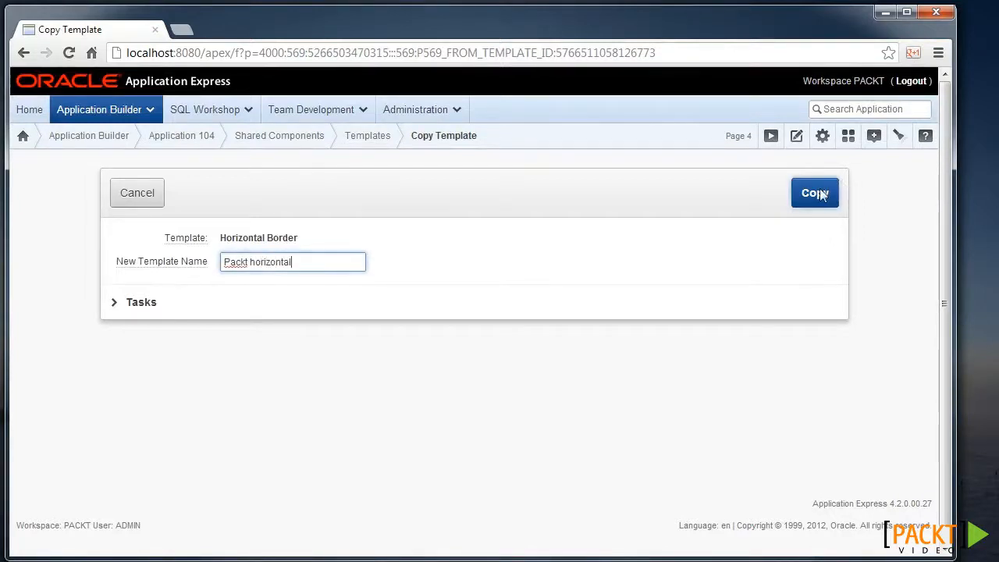
left_click(815, 194)
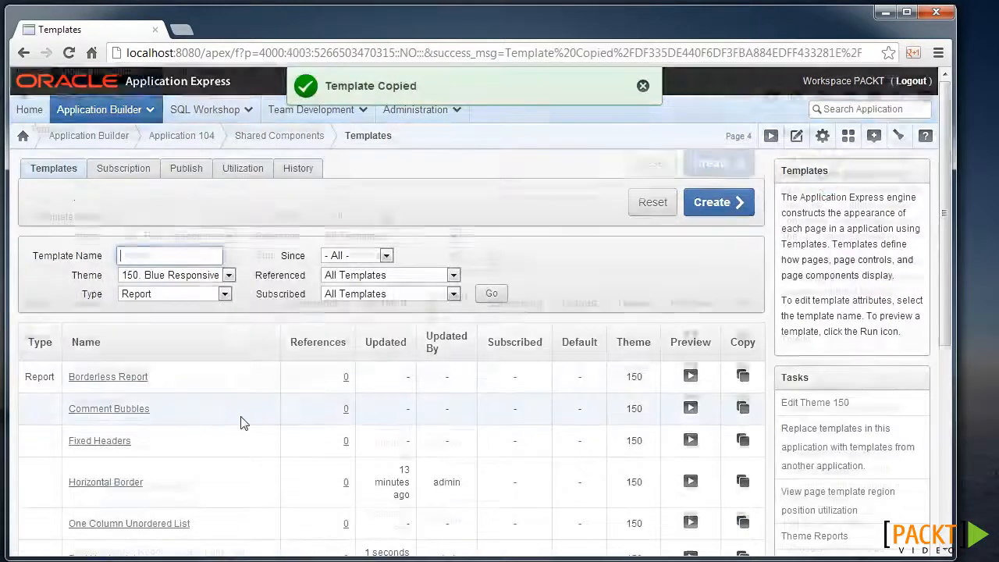
scroll("down", 3)
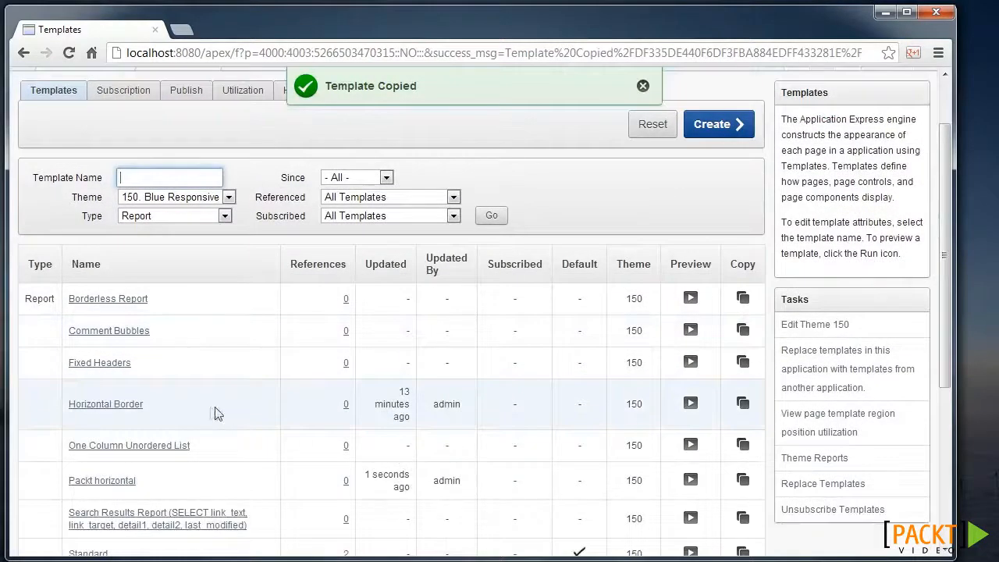
scroll("down", 3)
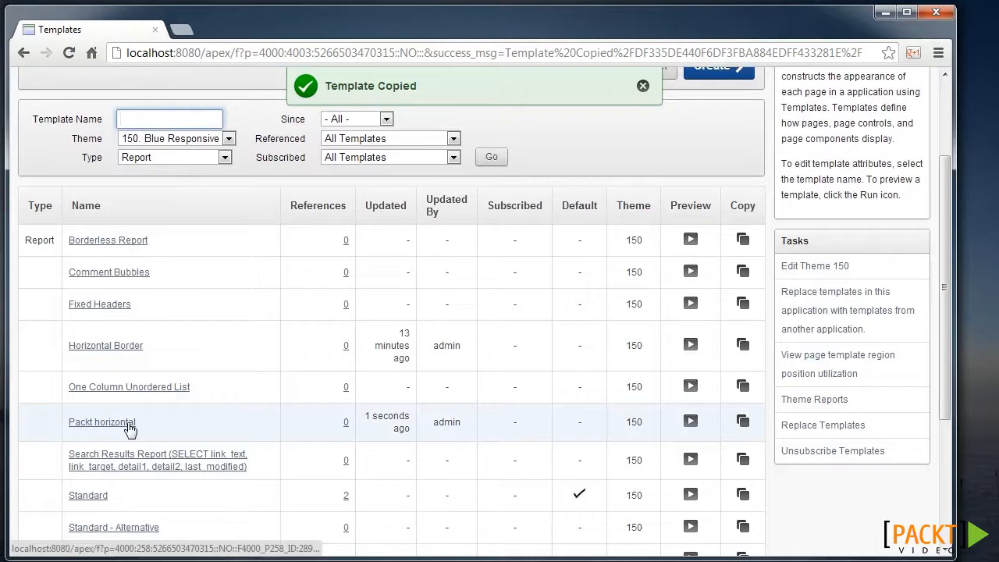
Edit the Packt horizontal template's Before Rows markup and apply the changes
left_click(102, 421)
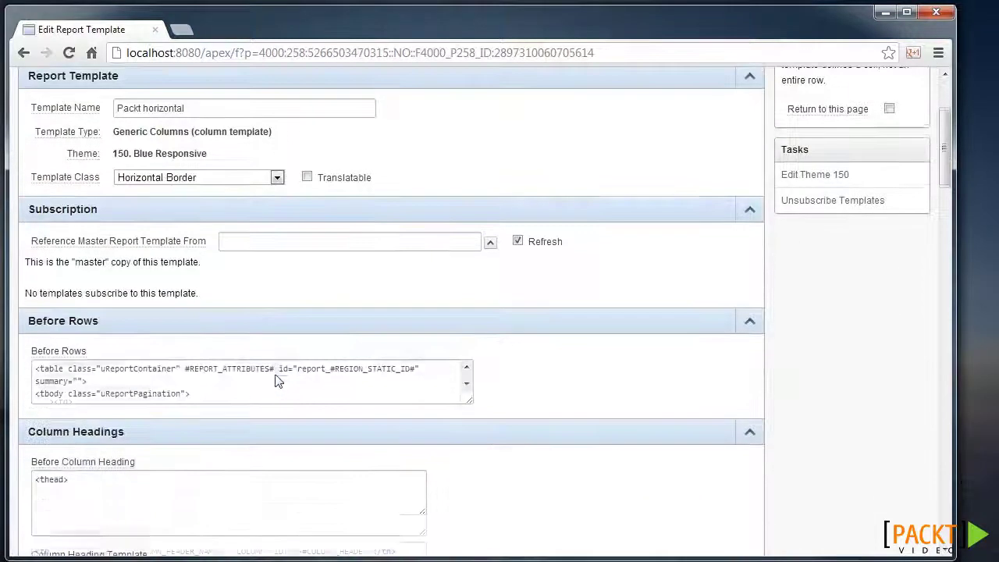
scroll("down", 3)
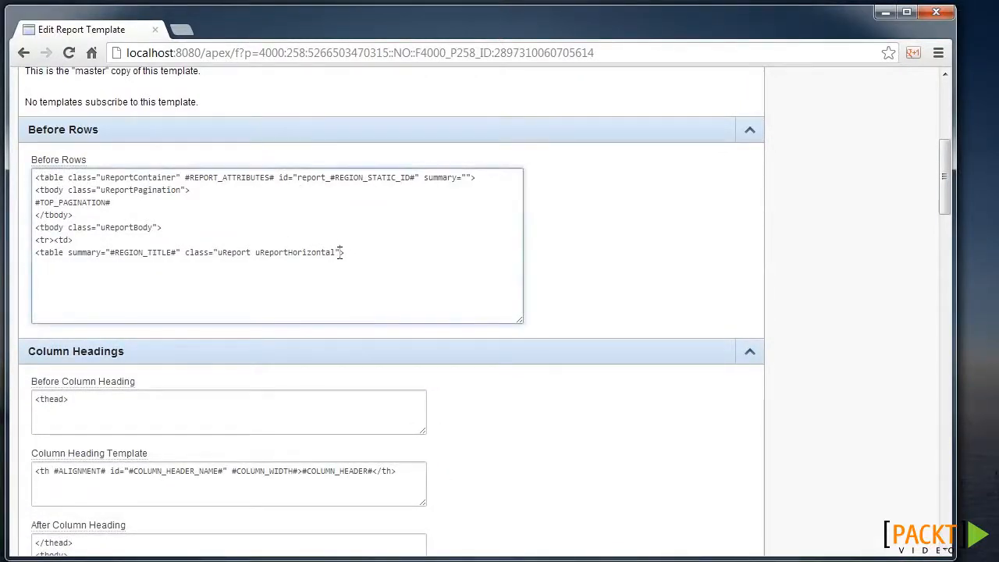
type("pack")
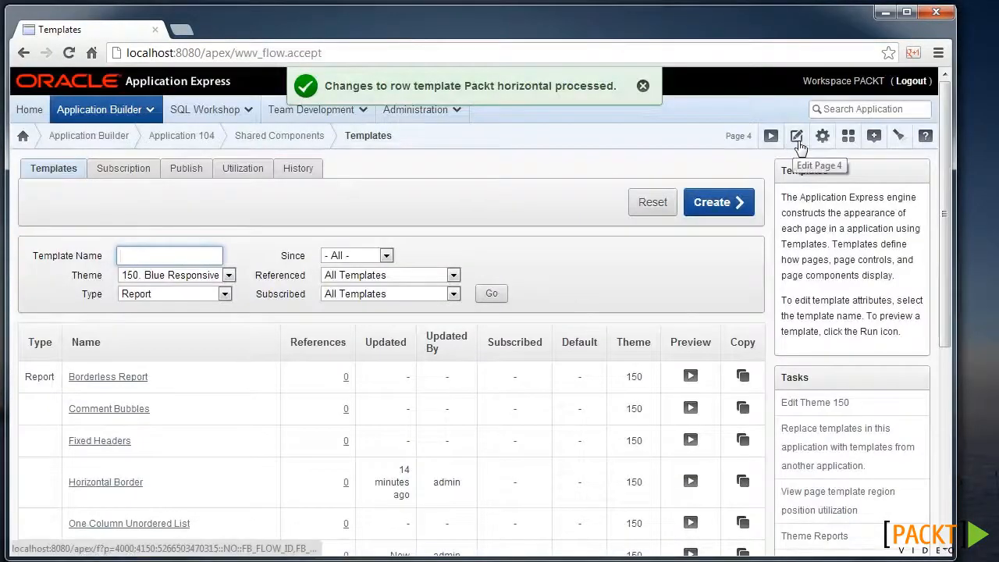
left_click(796, 135)
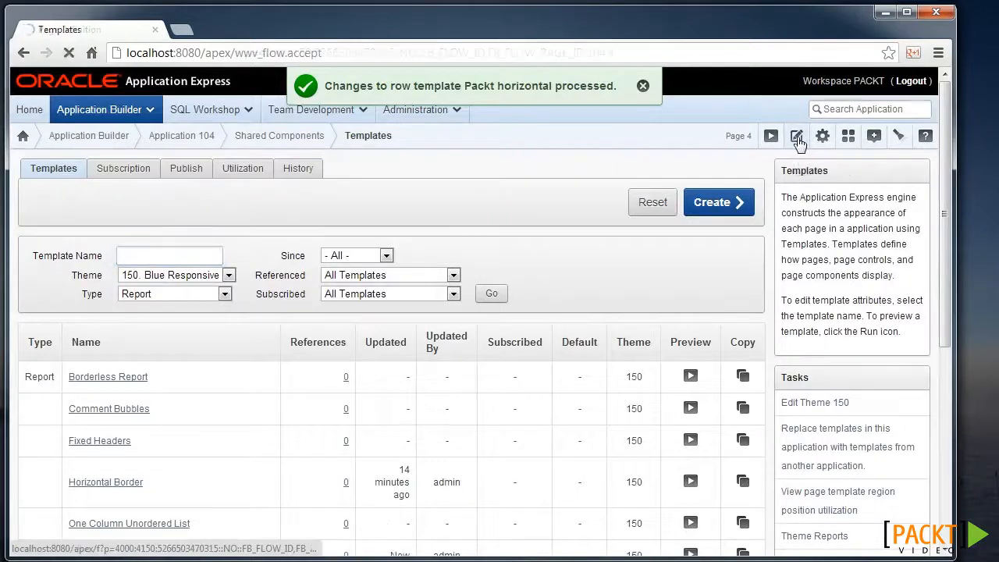
Review page 4's page attributes and return to its Page Definition
left_click(799, 136)
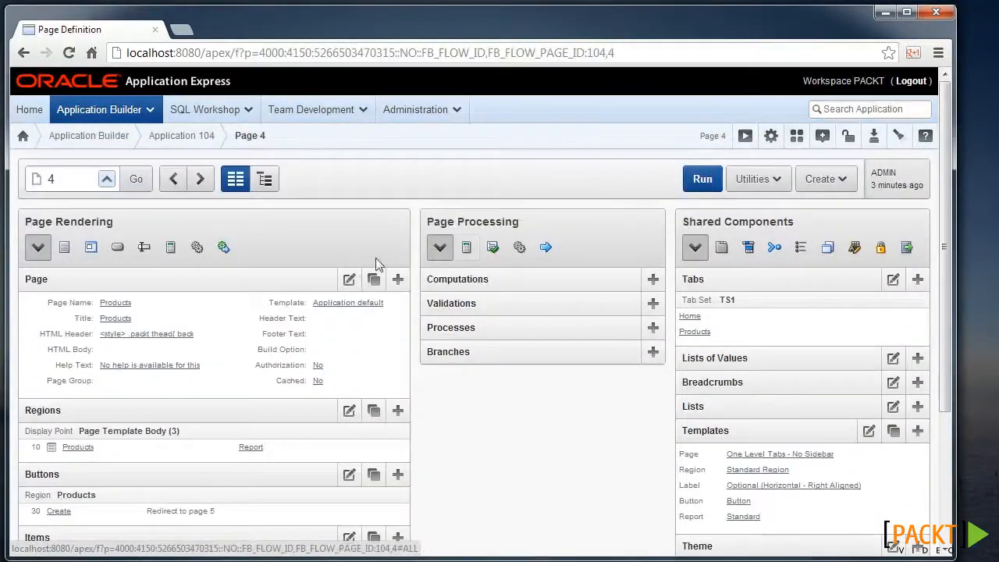
mouse_move(350, 279)
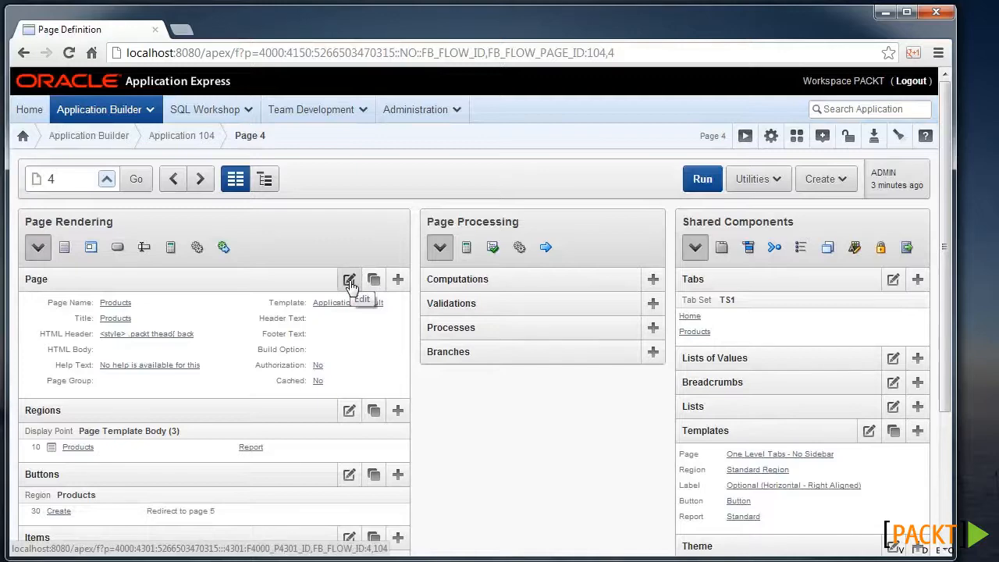
left_click(349, 279)
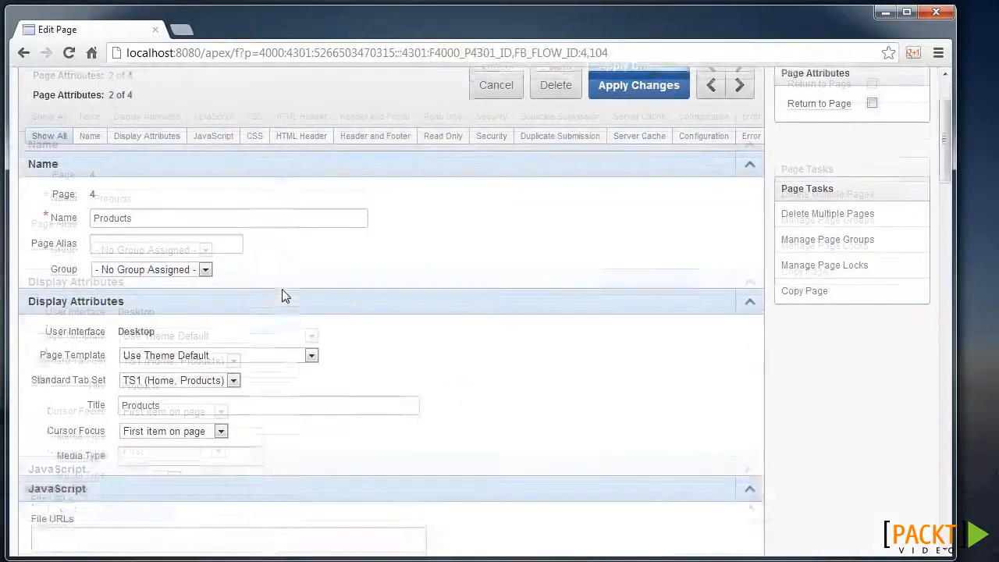
scroll("down", 3)
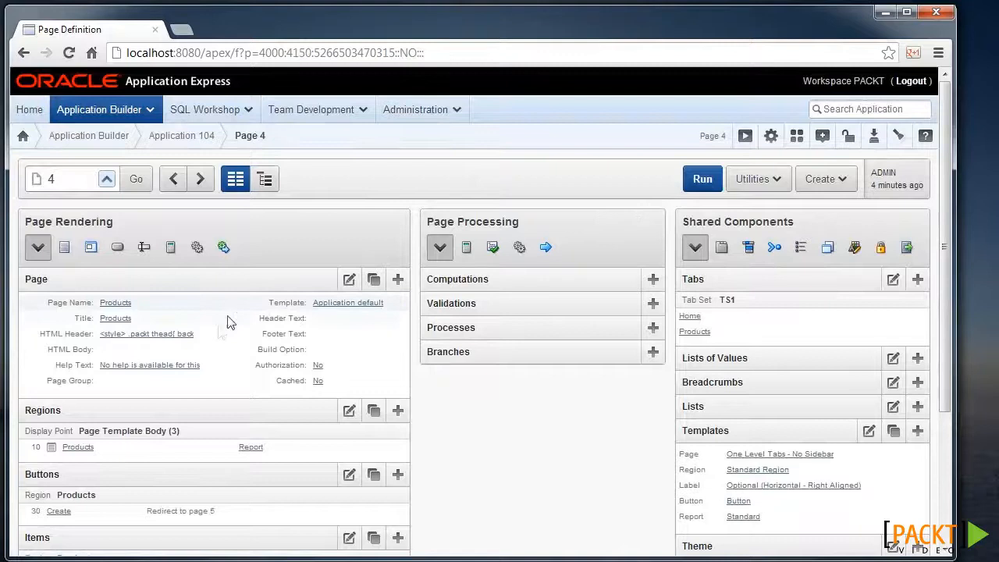
scroll("down", 3)
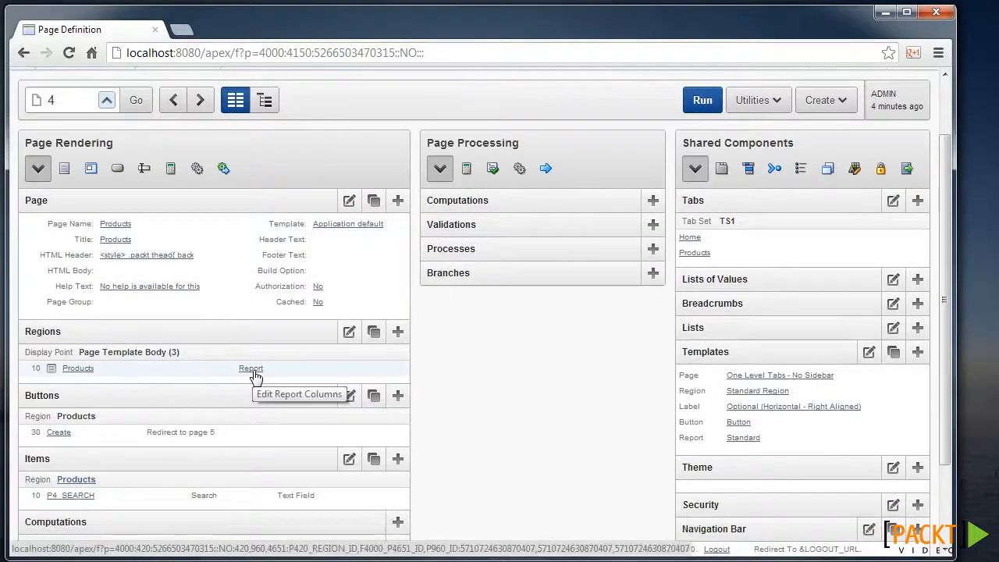
Set the Products report's Report Template to Packt horizontal and save the attributes
left_click(250, 369)
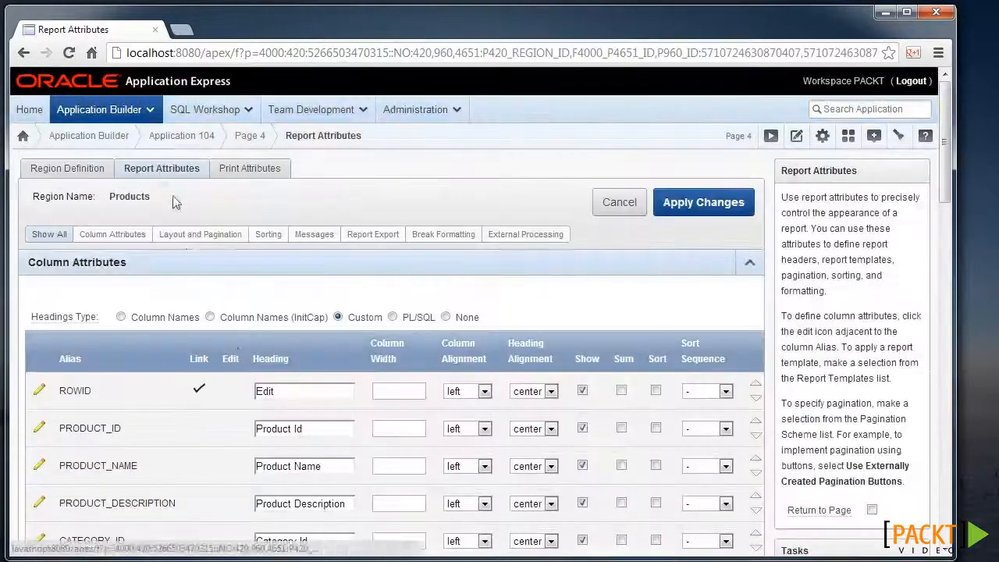
scroll("down", 3)
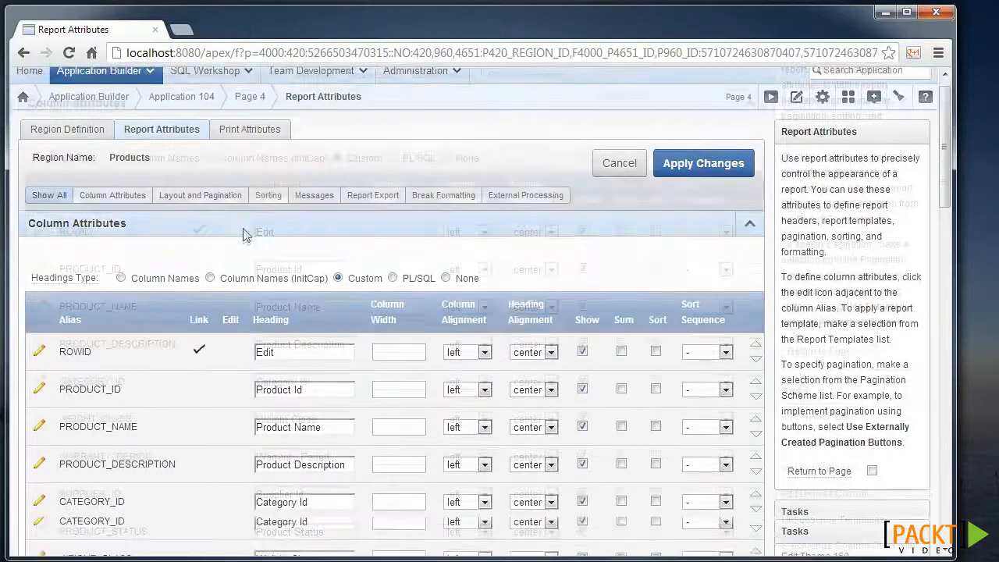
scroll("down", 3)
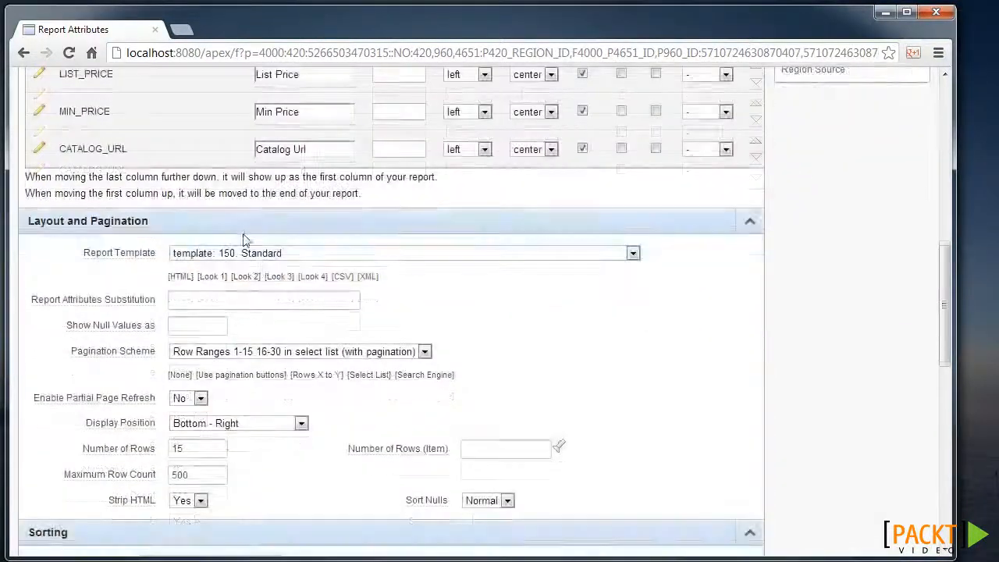
left_click(634, 253)
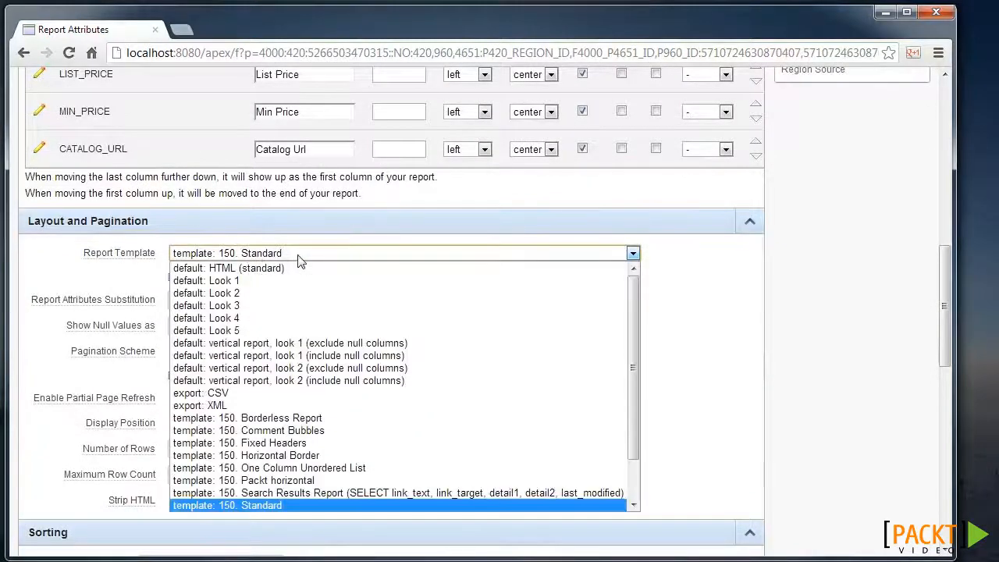
left_click(242, 481)
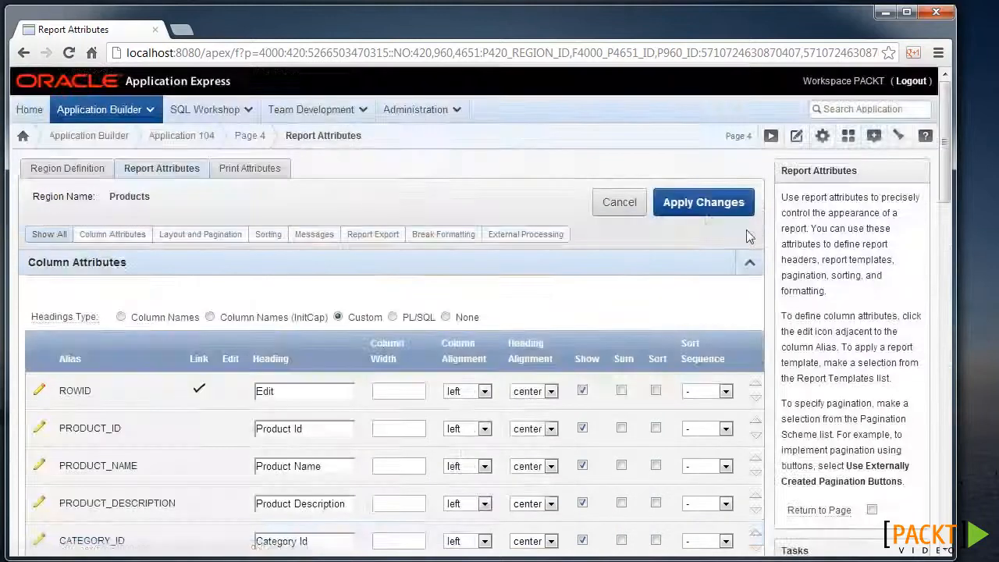
left_click(702, 201)
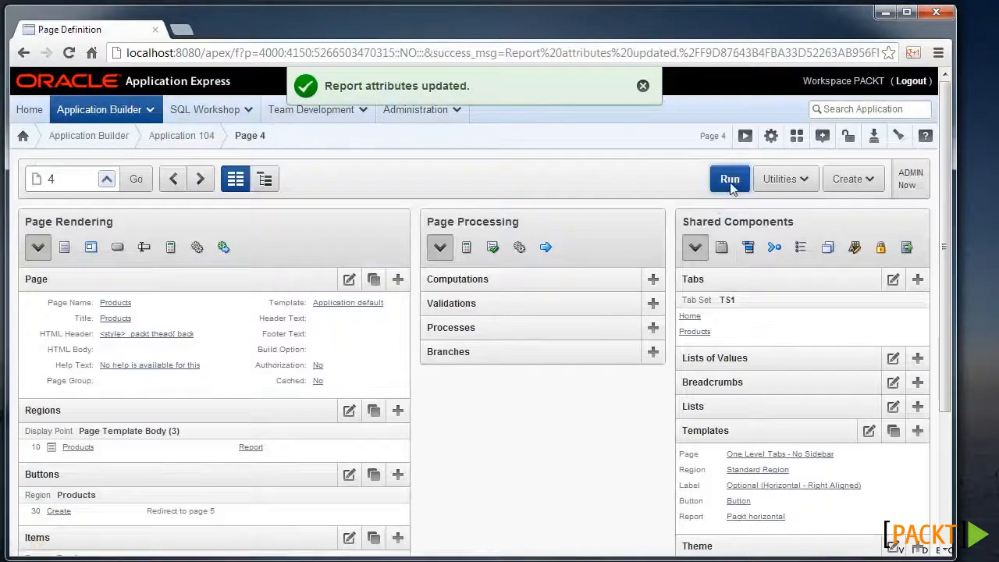
Run page 4 to see the Products report with grey header and bordered cells
left_click(729, 178)
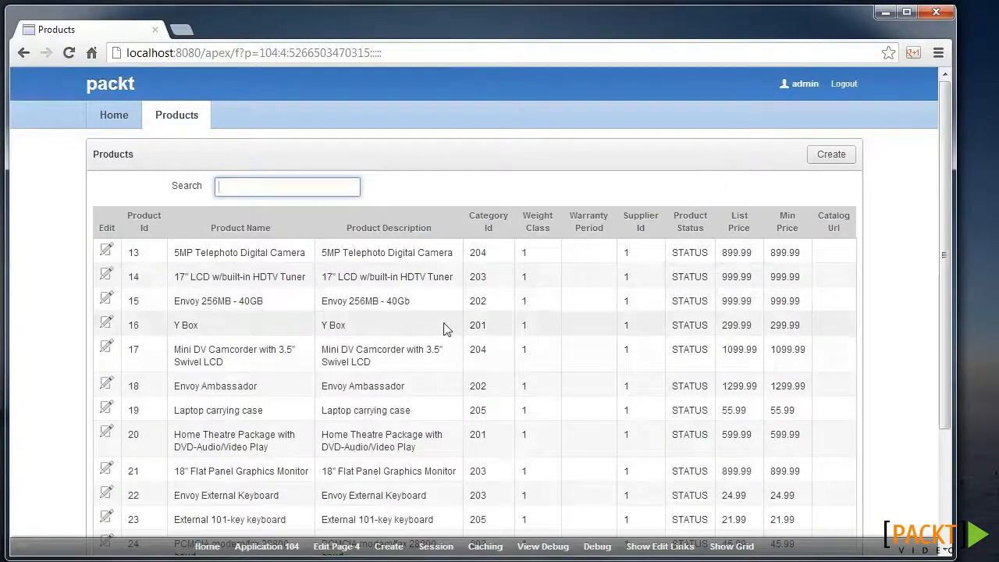
mouse_move(160, 315)
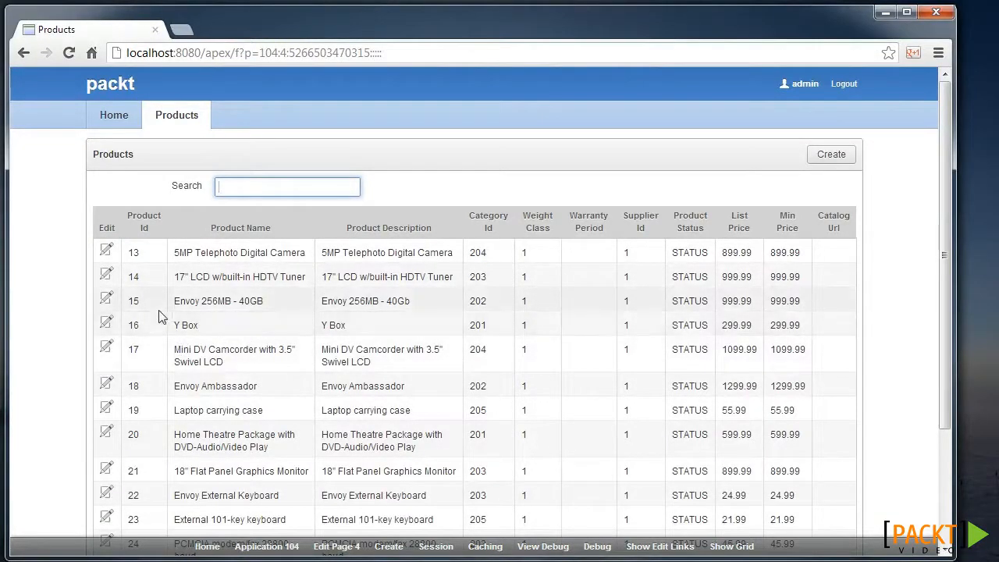
mouse_move(434, 315)
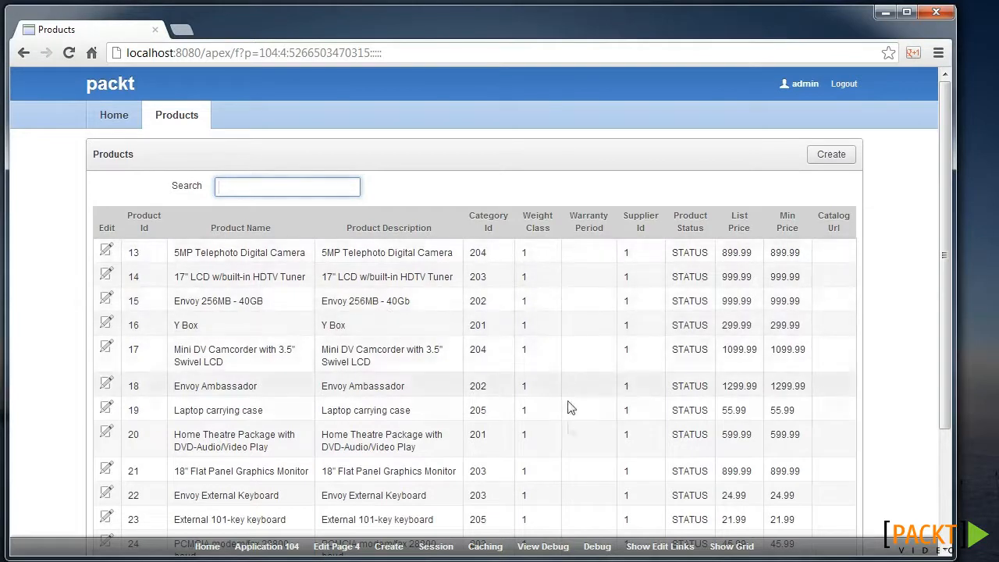
mouse_move(384, 218)
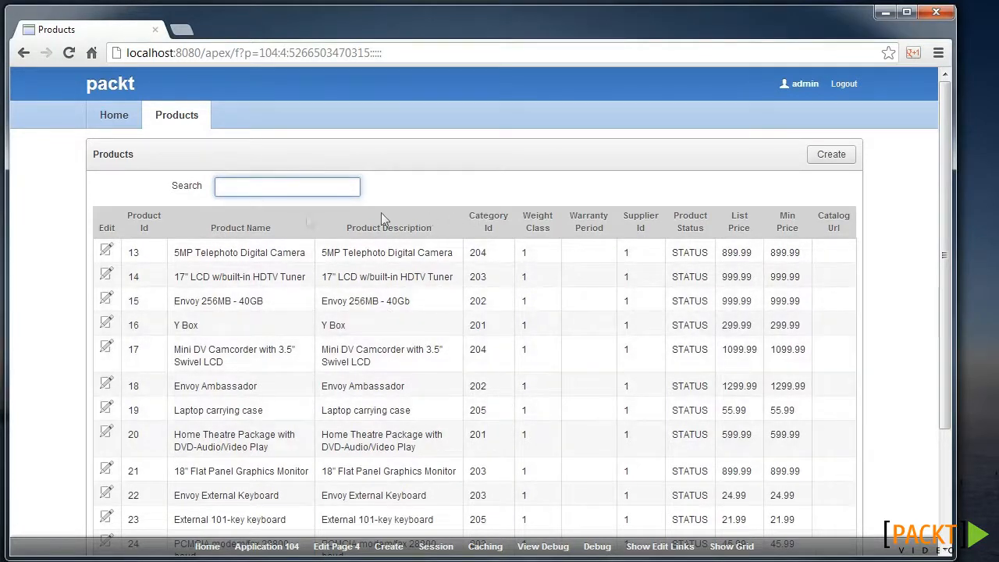
mouse_move(618, 234)
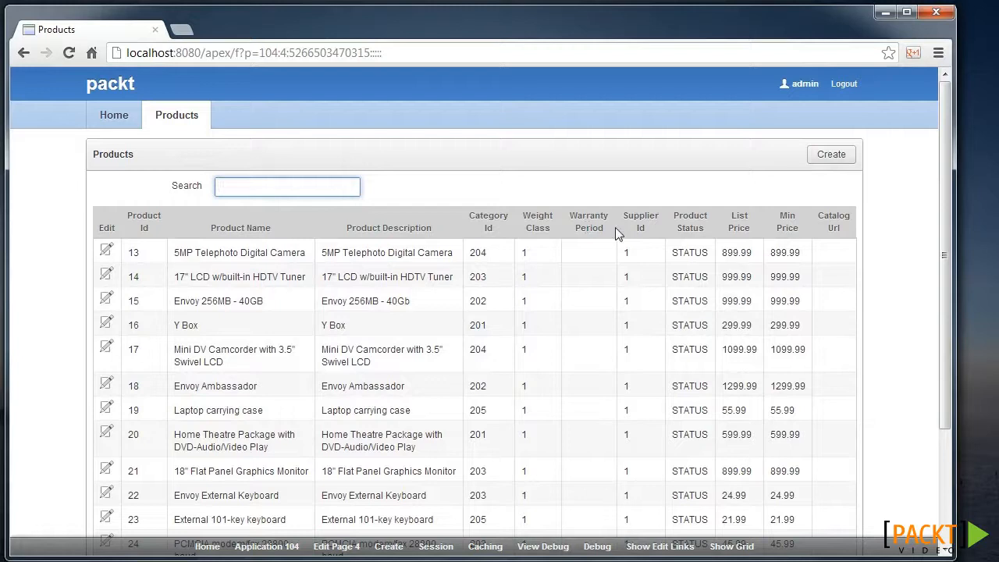